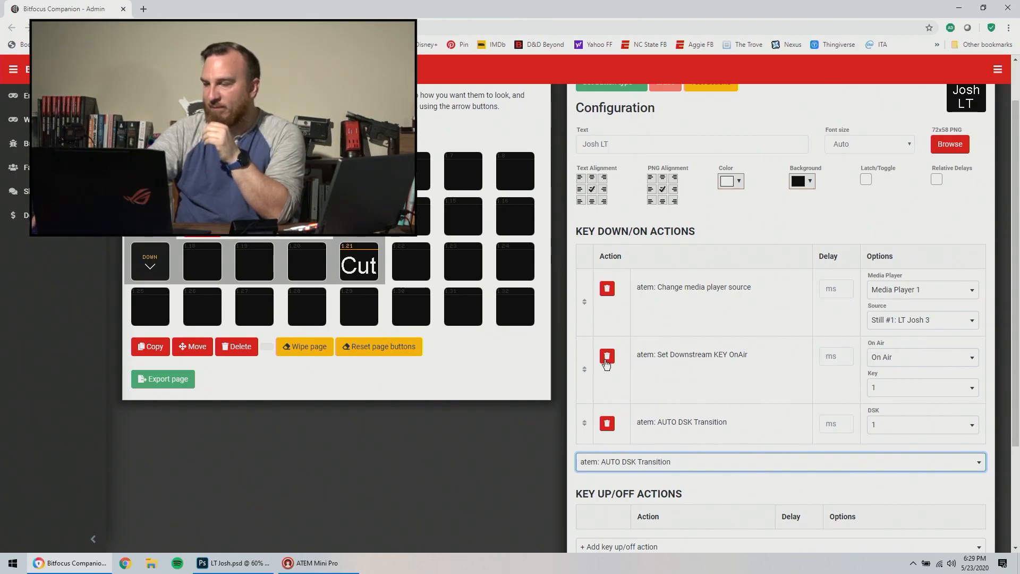
# - Delete the 'Set Downstream KEY OnAir' action from the Josh LT button and confirm
pyautogui.click(606, 356)
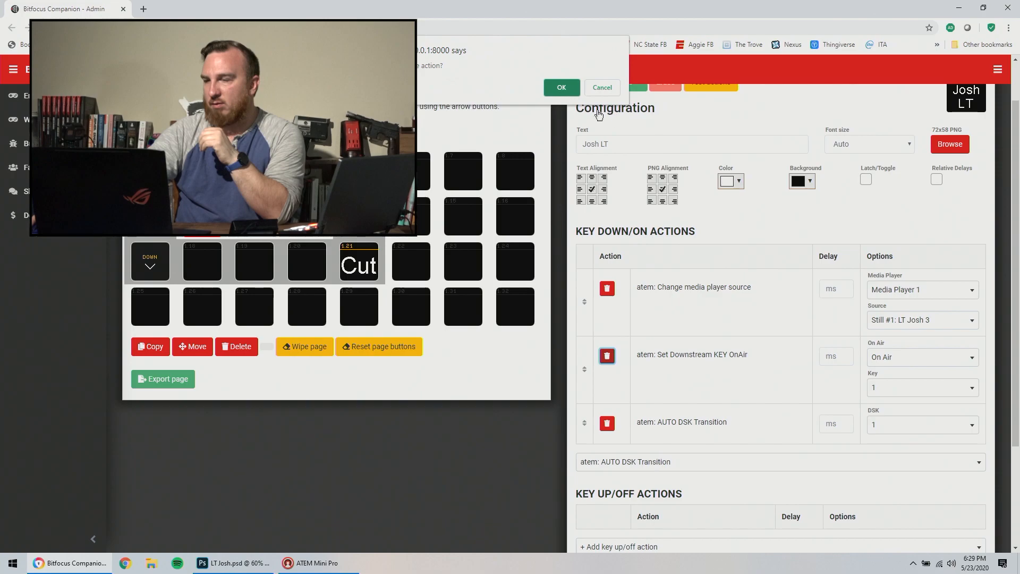
pyautogui.click(560, 87)
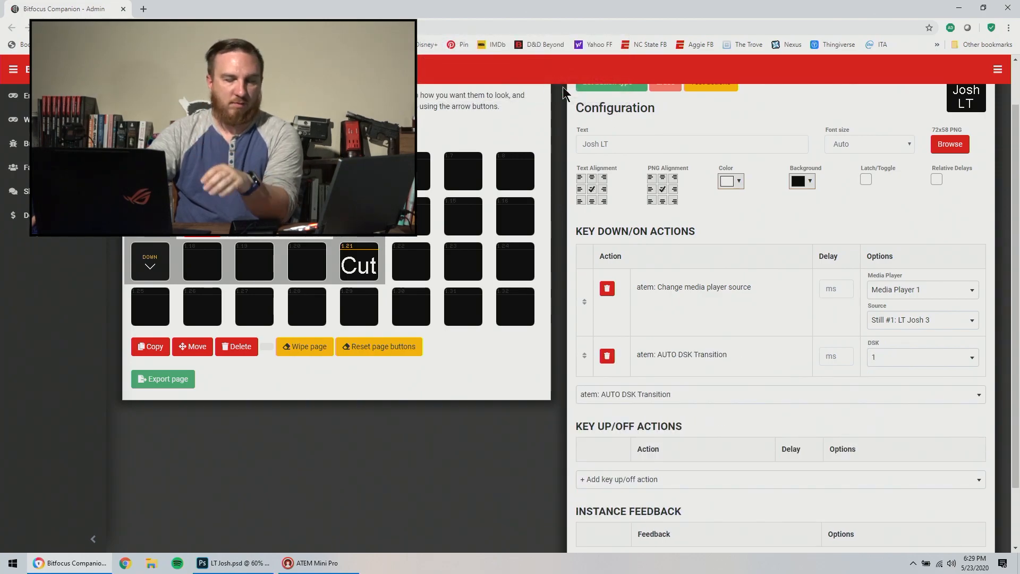